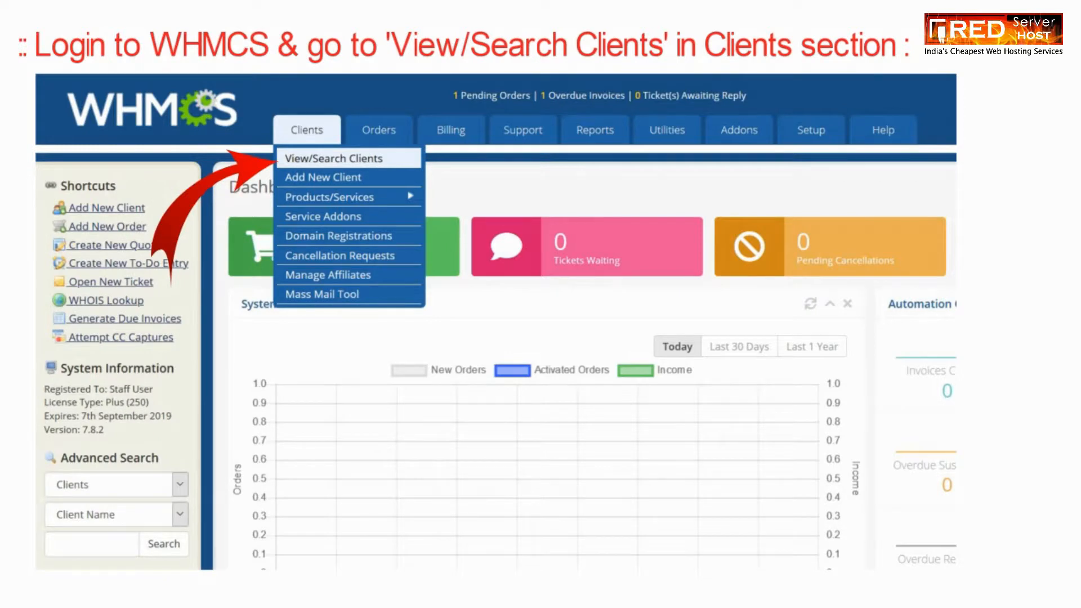
Navigate to client #6's Products/Services and start the Suspend module command on the hosting service.
click(348, 157)
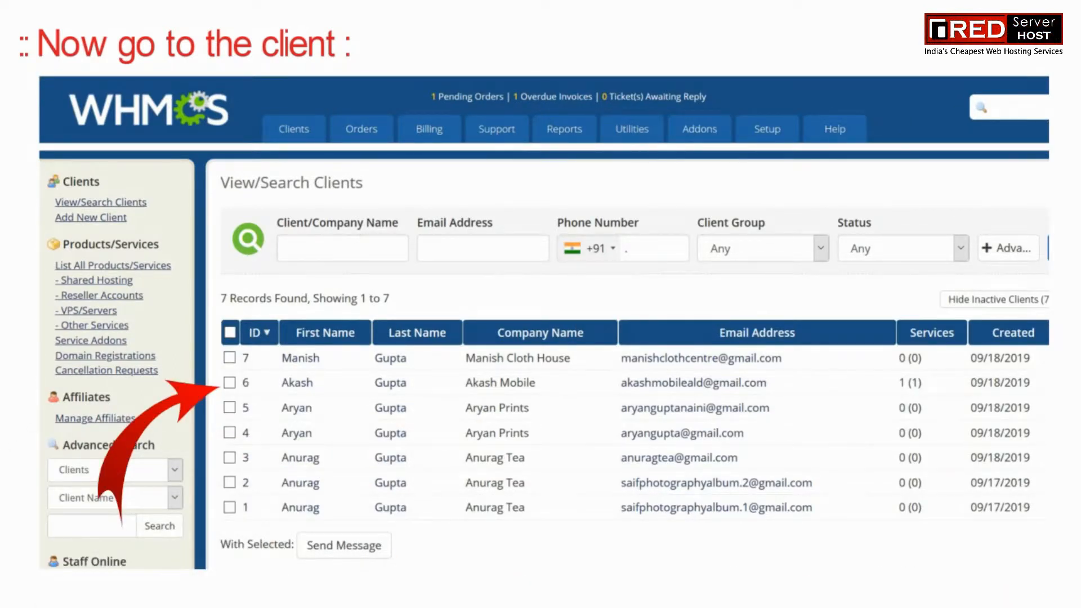
click(296, 382)
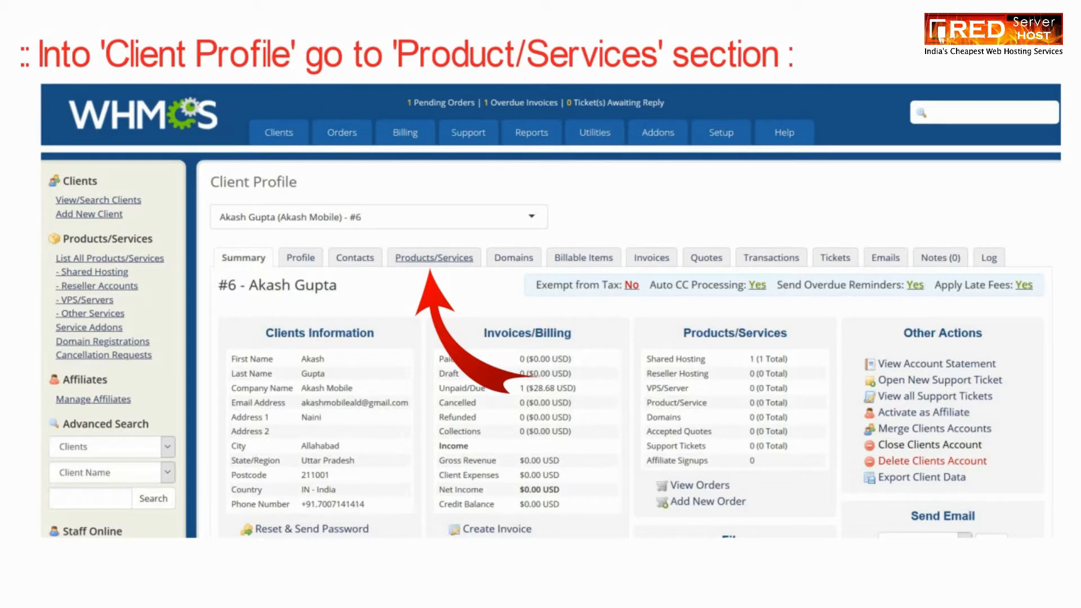
click(434, 257)
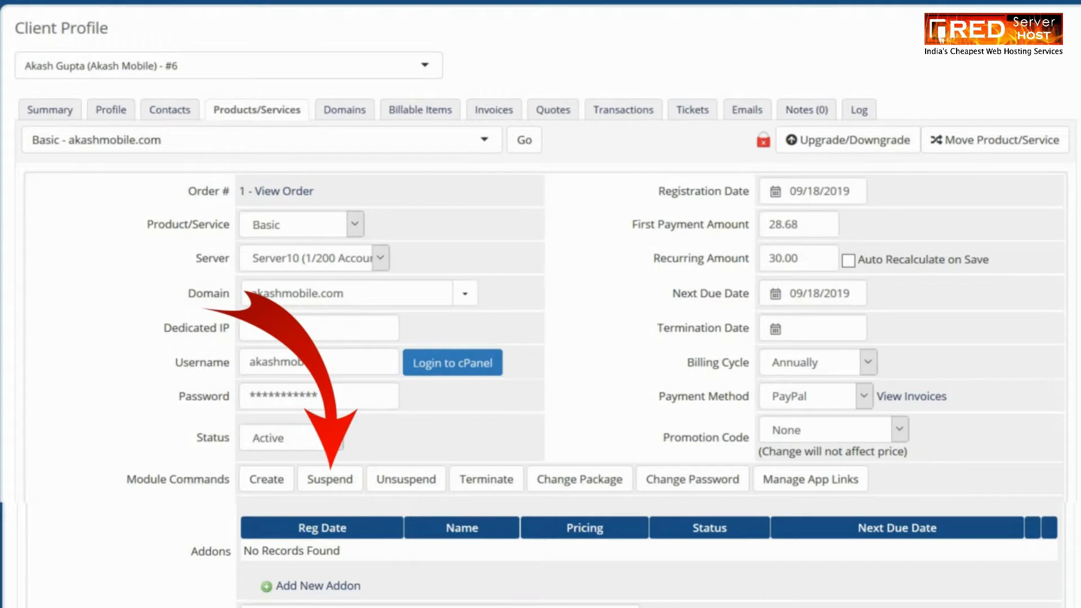
click(330, 479)
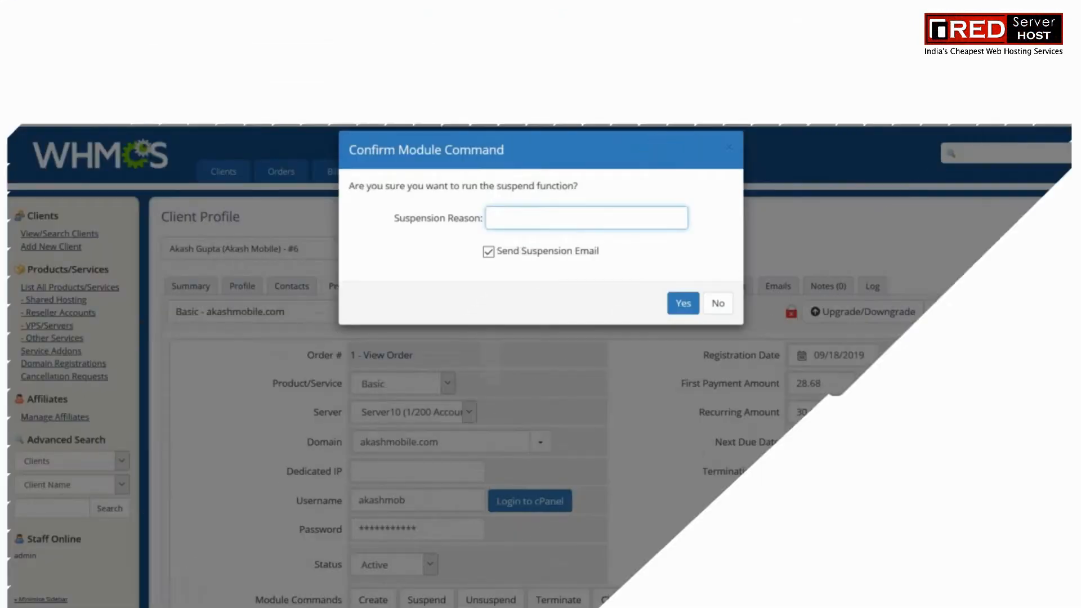
Confirm the suspension with reason 'Malicious Activity Detected', toggling the suspension email option.
text(Malicious Activity Detected)
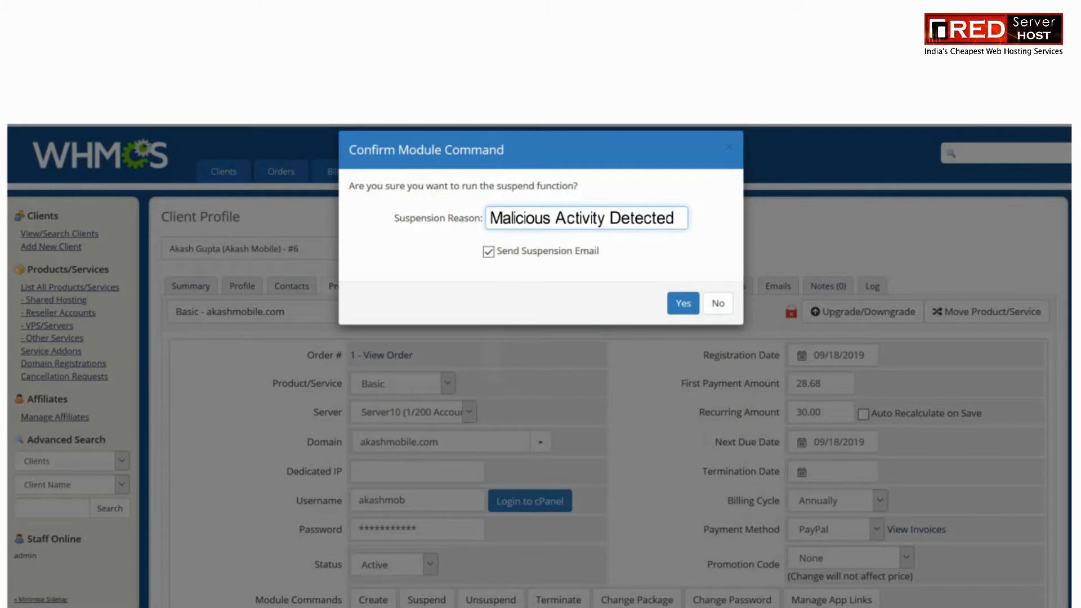
click(488, 251)
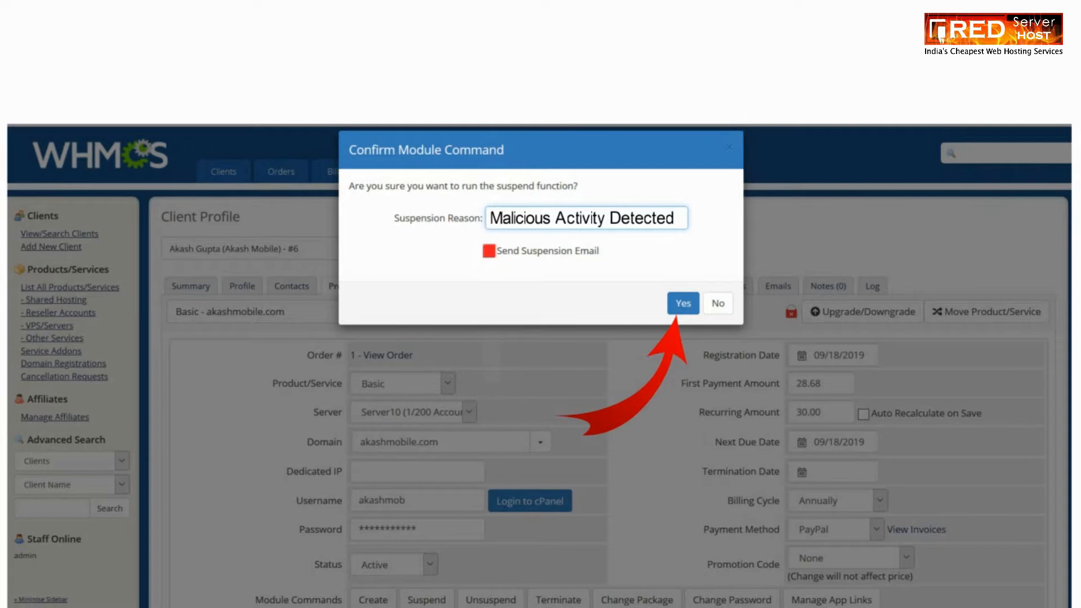
click(682, 303)
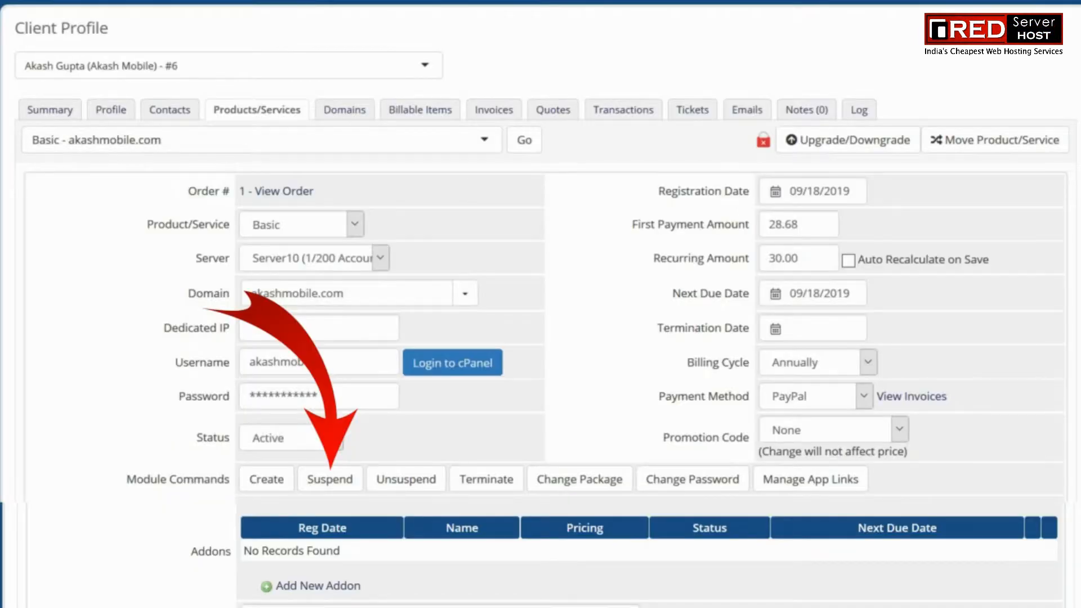
scroll(down, 3)
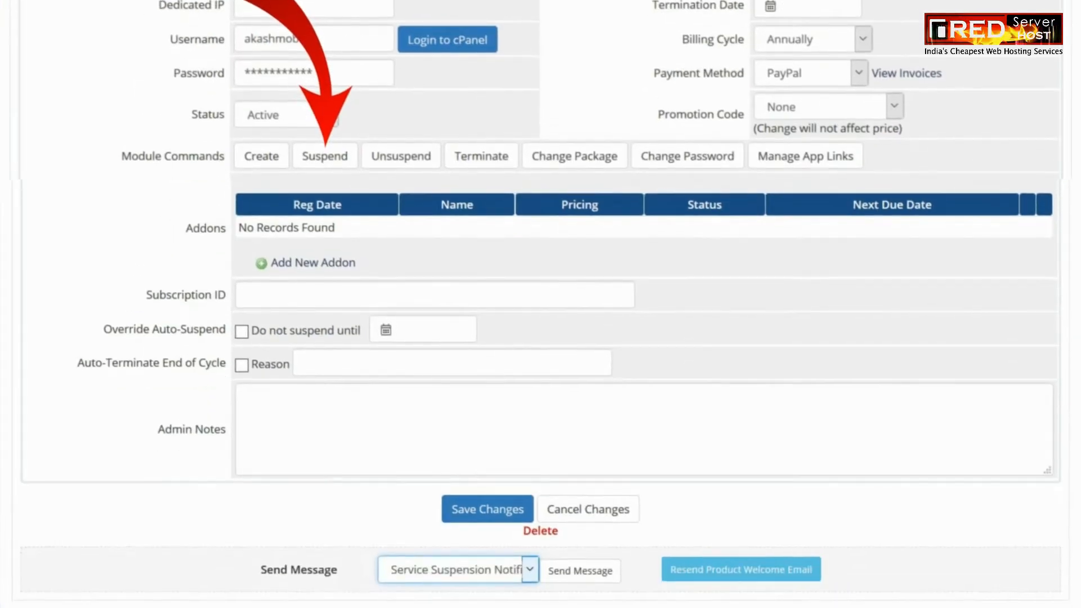